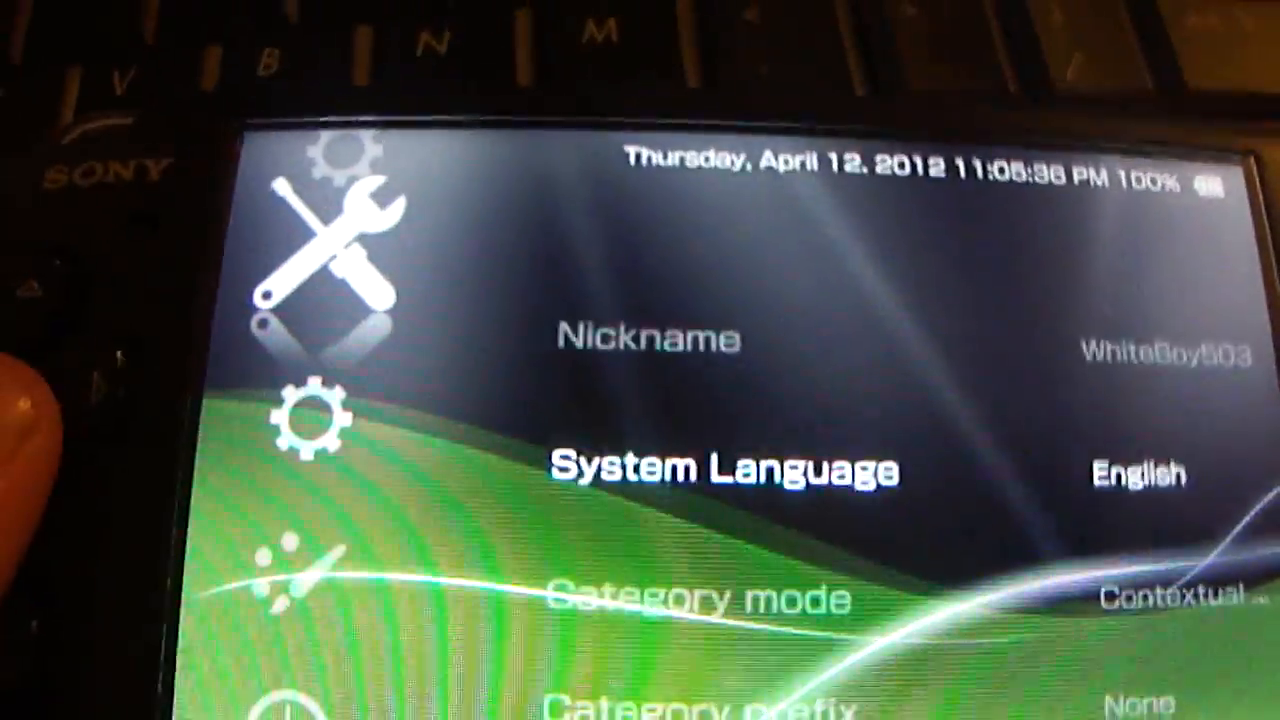
pyautogui.scroll(-3)
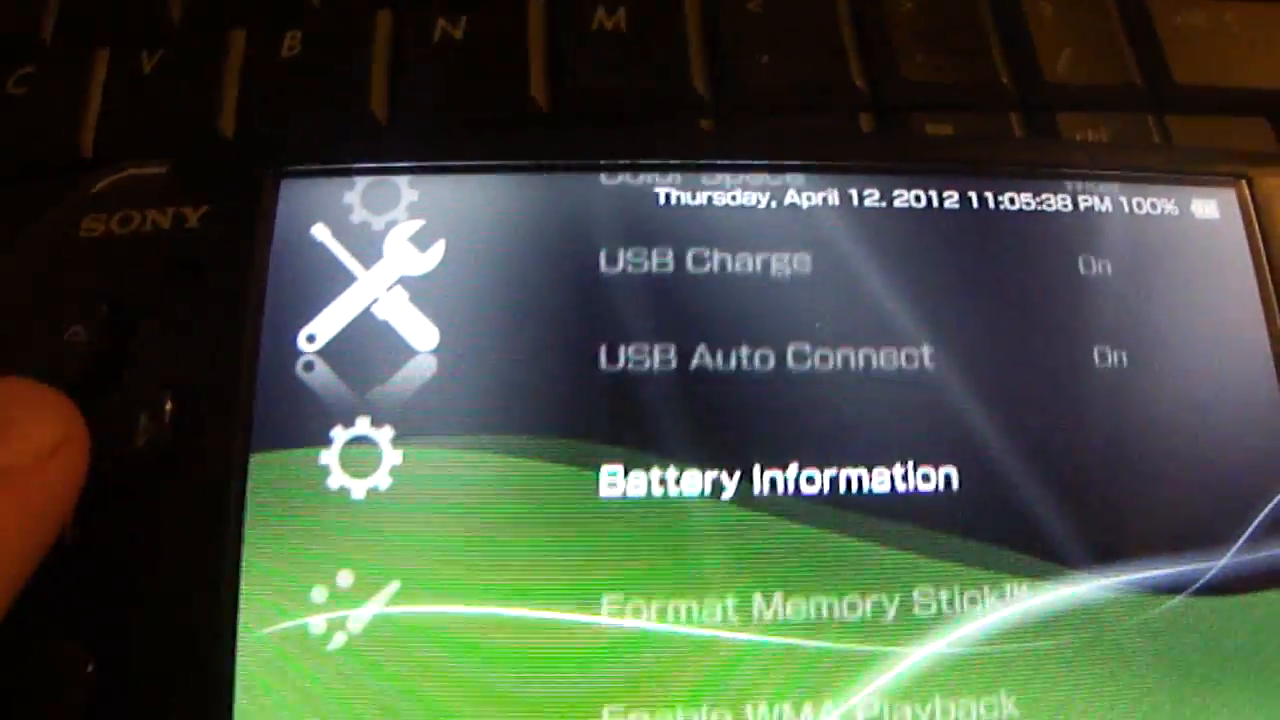